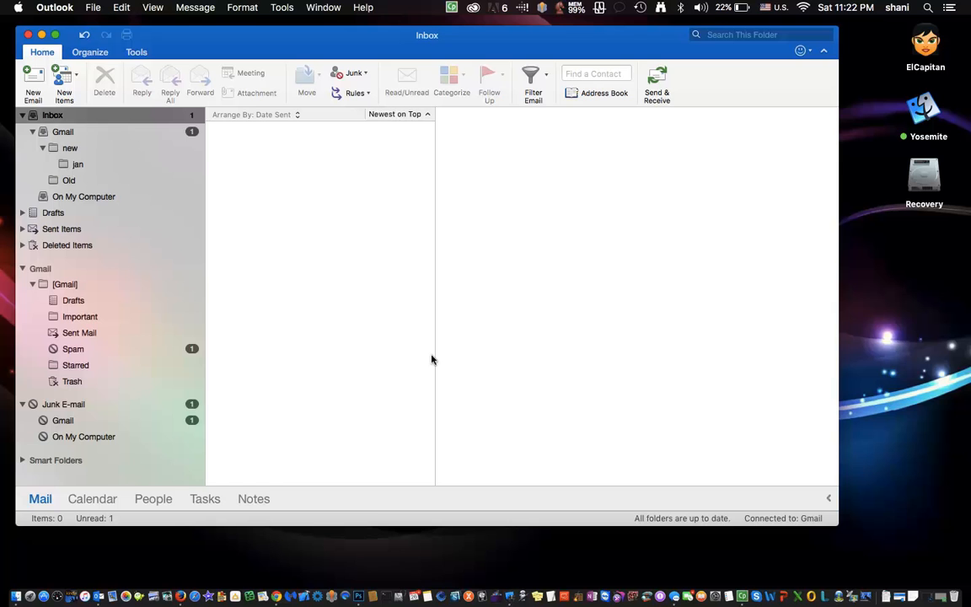
mouse_move(353, 274)
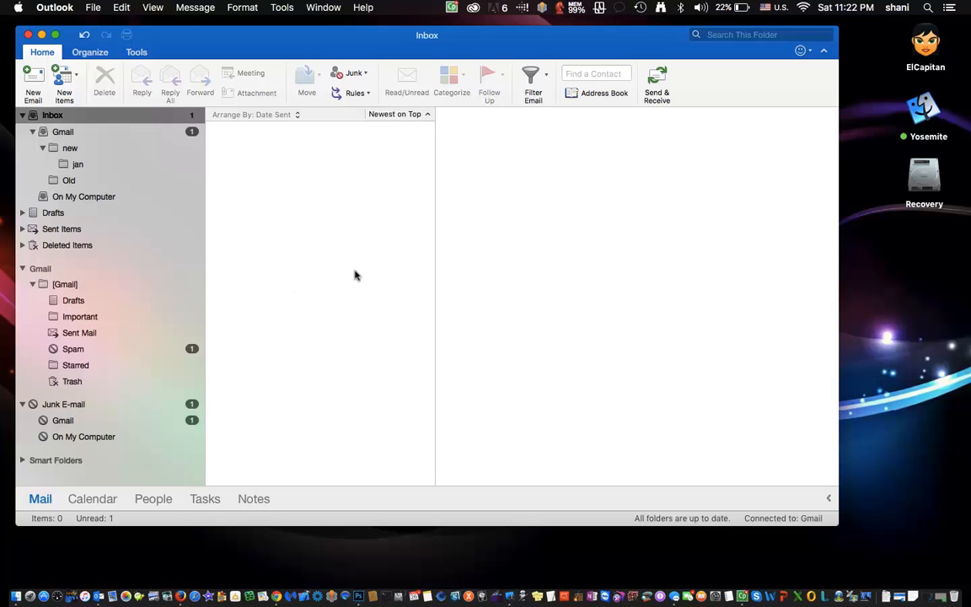
mouse_move(373, 286)
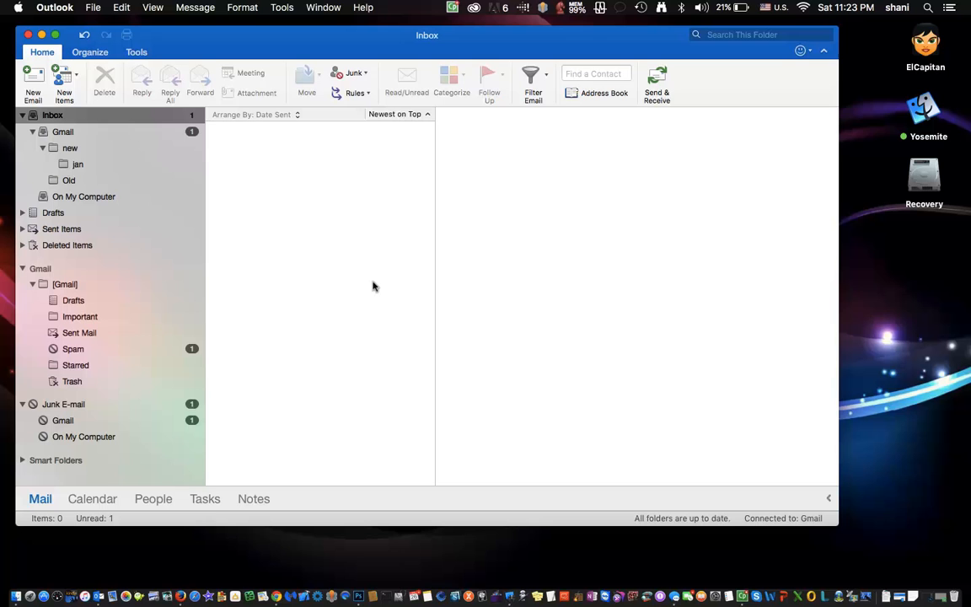
Step: Search all mailboxes for 'gmail' to list the Gmail Team messages
click(759, 35)
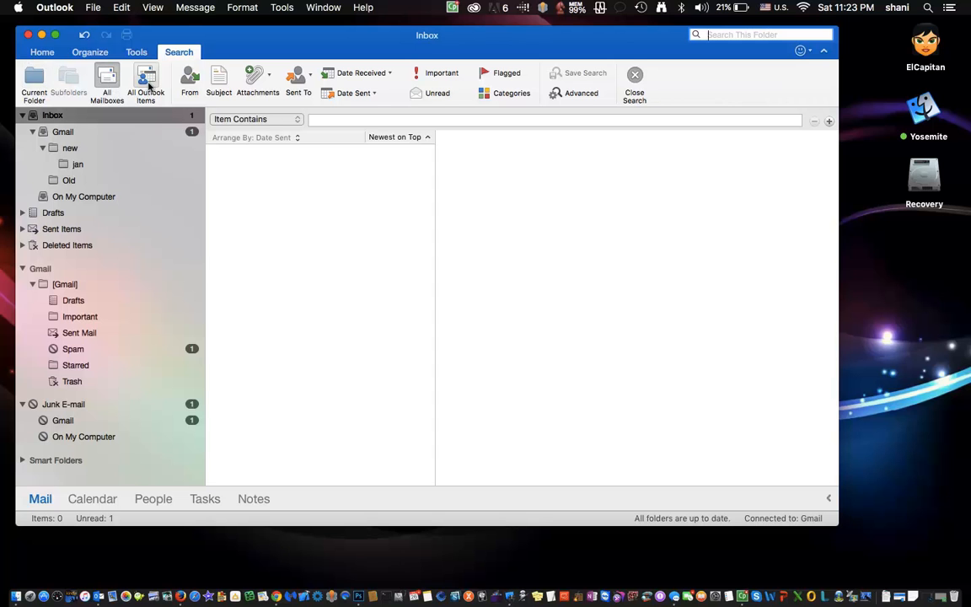
mouse_move(240, 211)
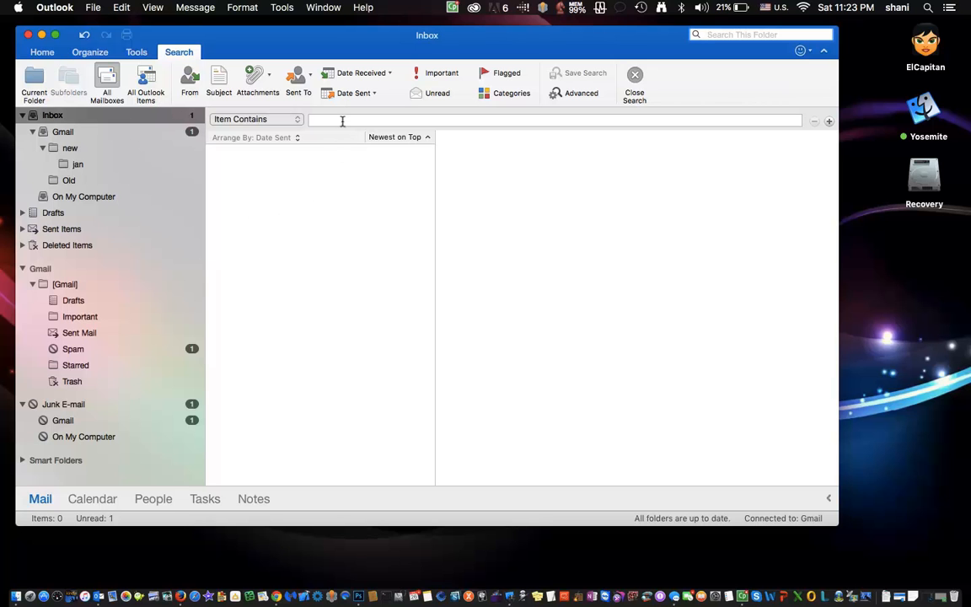
text(gmail)
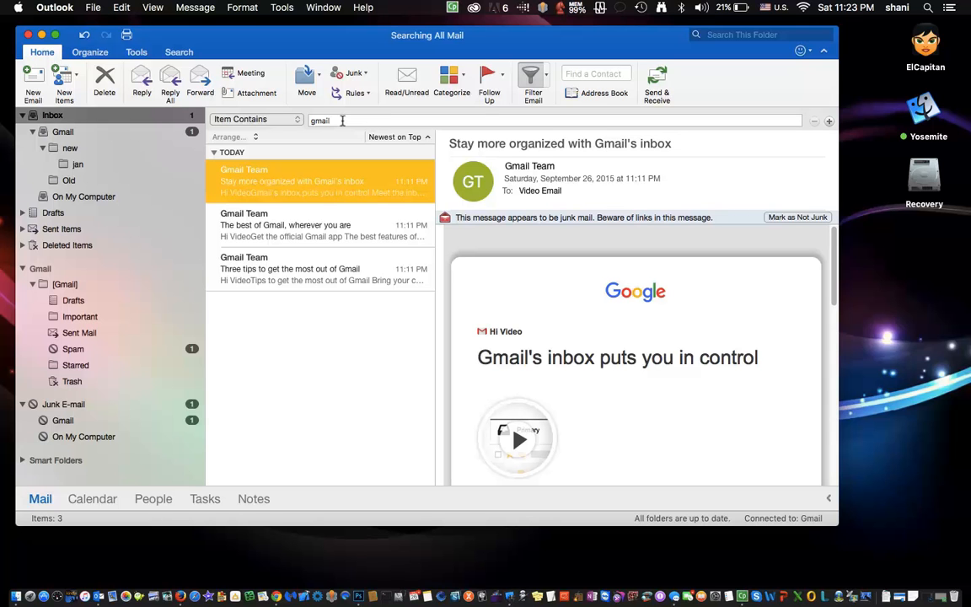
mouse_move(66, 189)
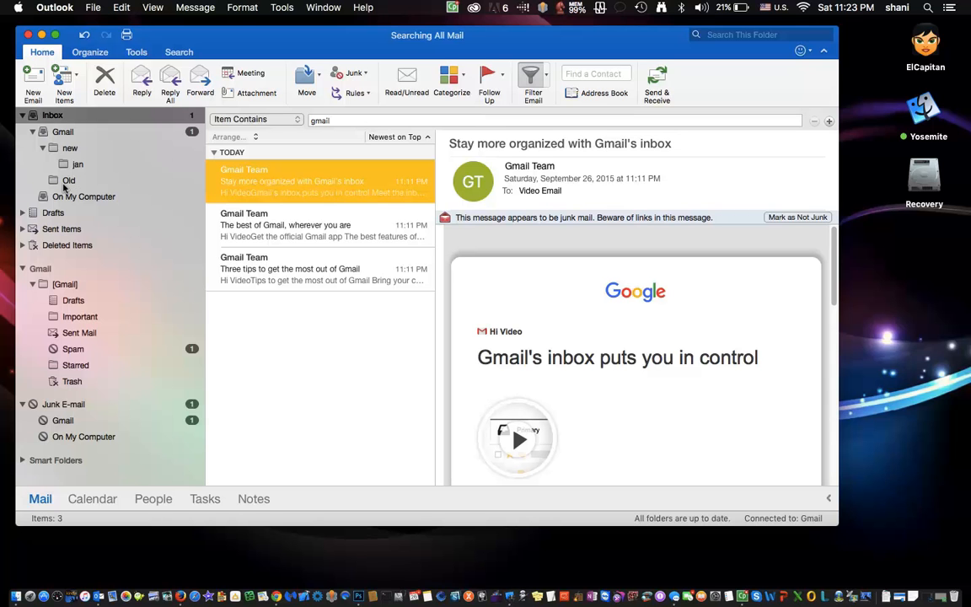
mouse_move(304, 143)
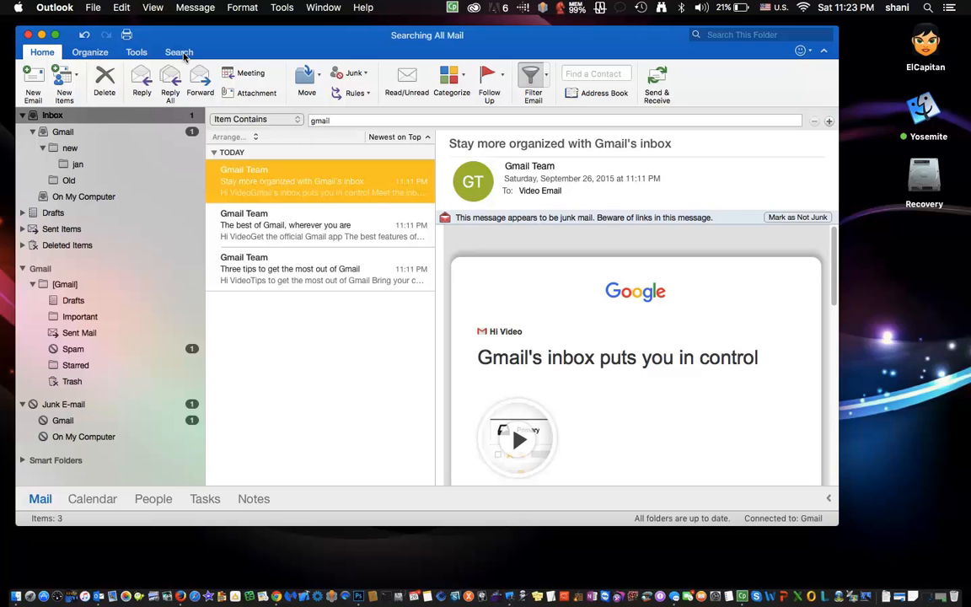
Step: Reopen the Search tab and view the Attachments size filters without applying one
click(179, 51)
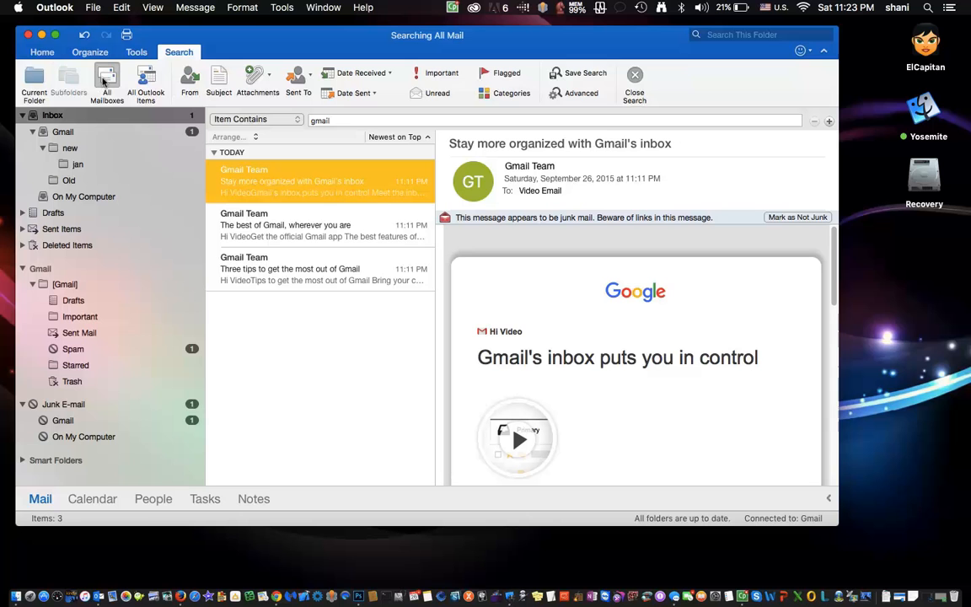
mouse_move(146, 85)
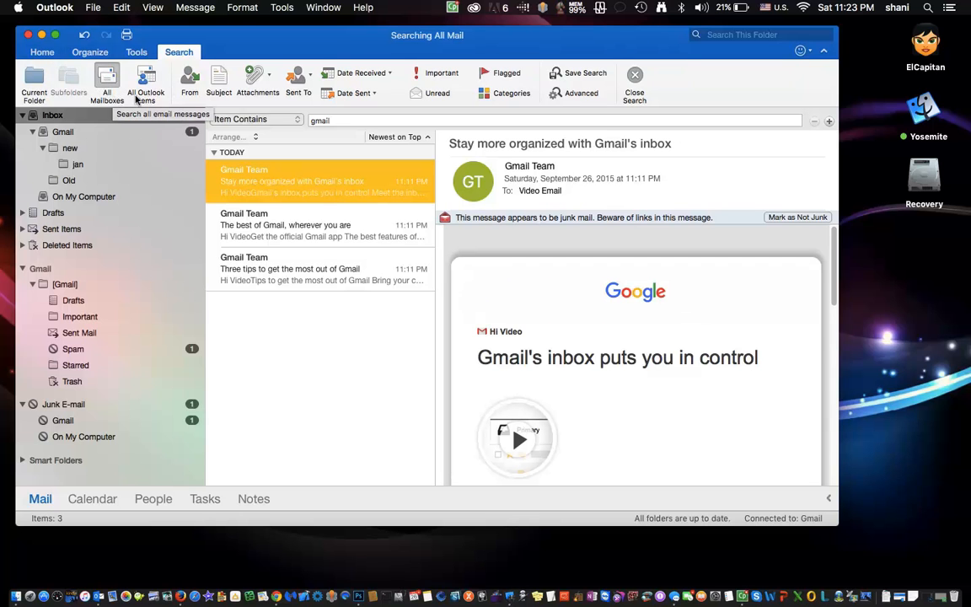
mouse_move(145, 80)
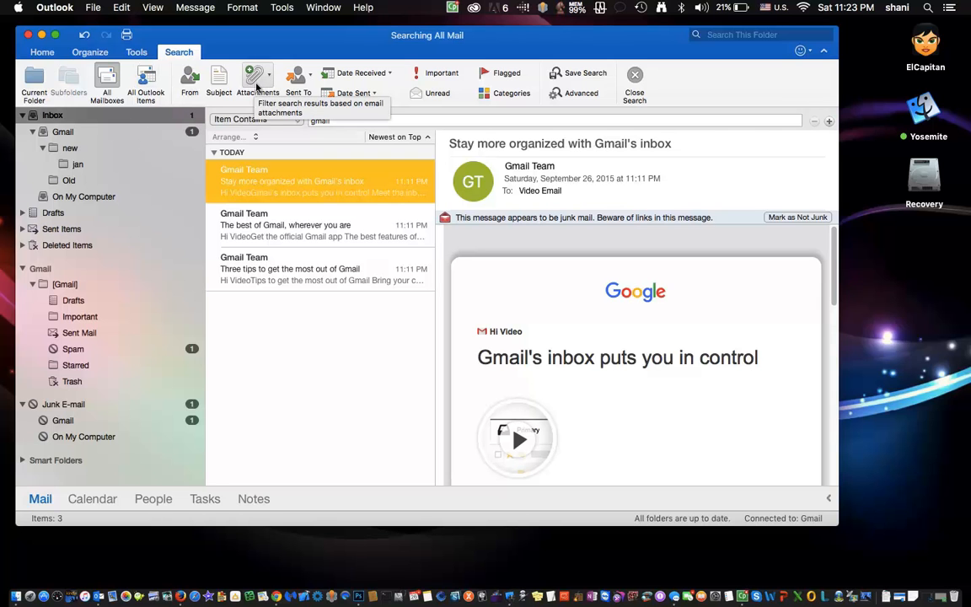
click(256, 80)
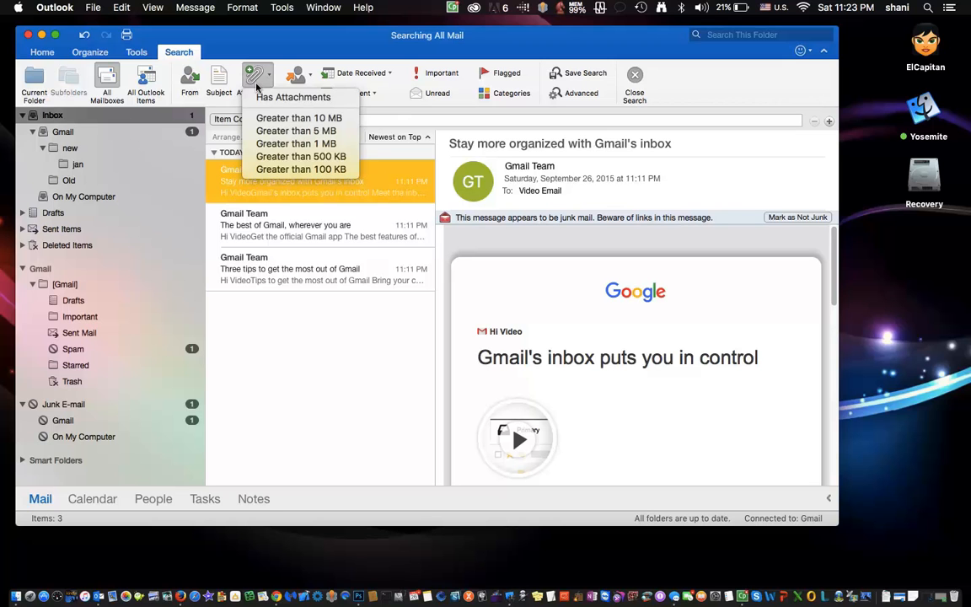
mouse_move(299, 118)
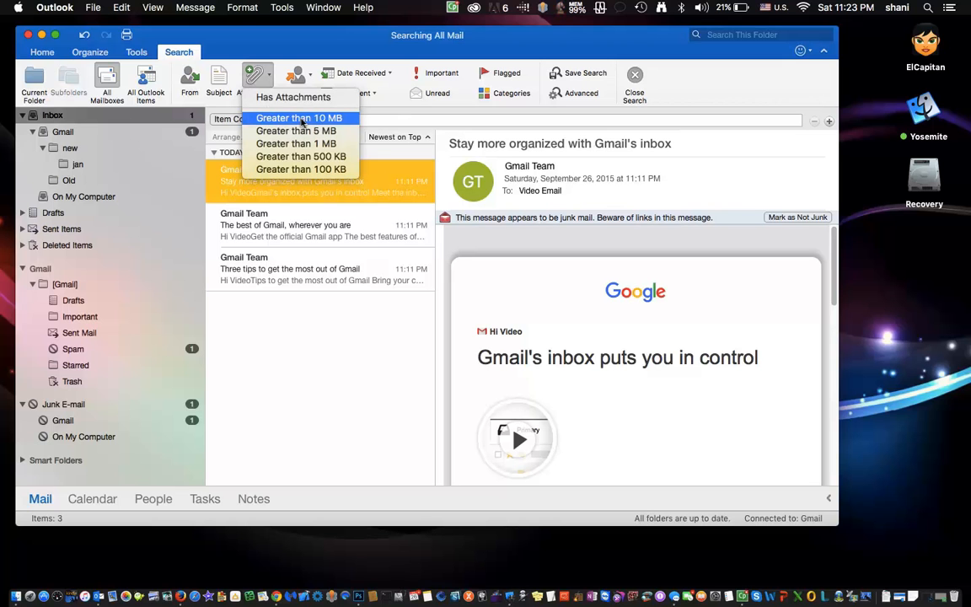
mouse_move(301, 170)
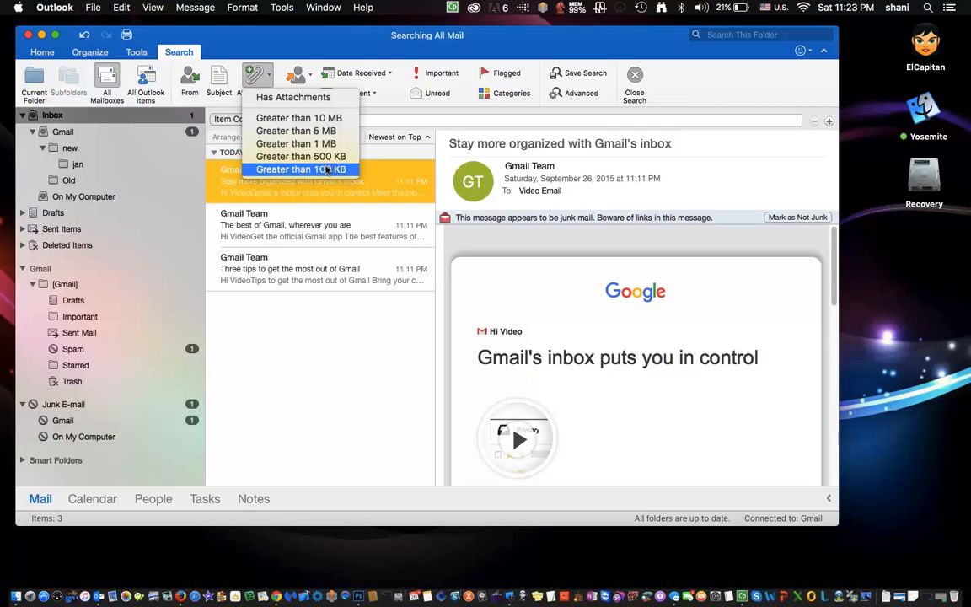
mouse_move(324, 157)
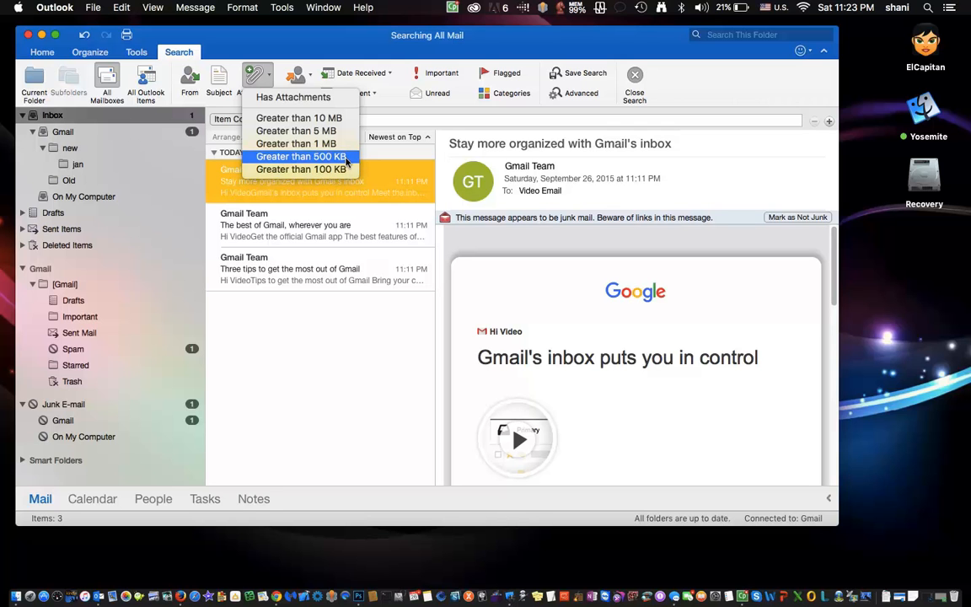
mouse_move(375, 360)
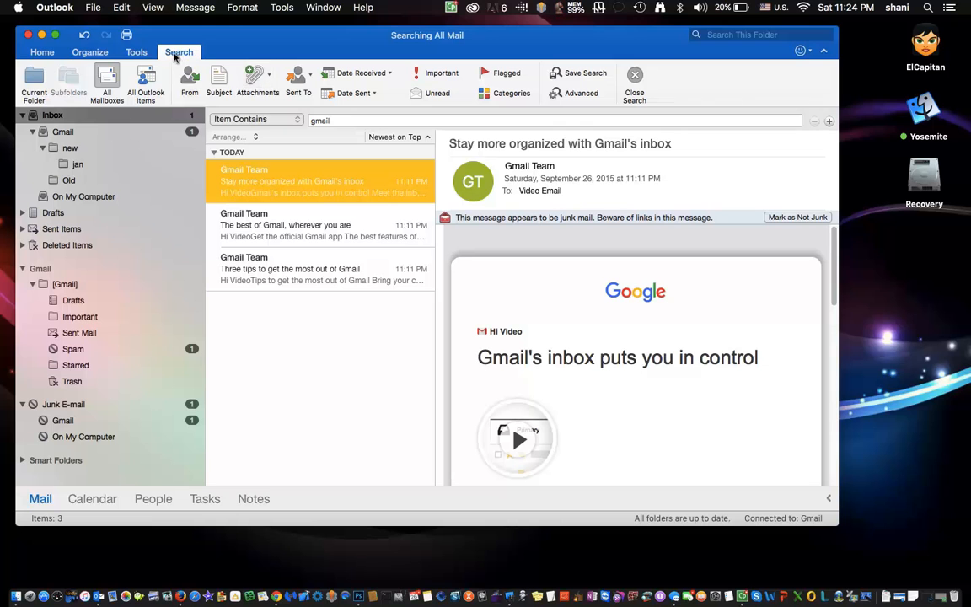
mouse_move(95, 131)
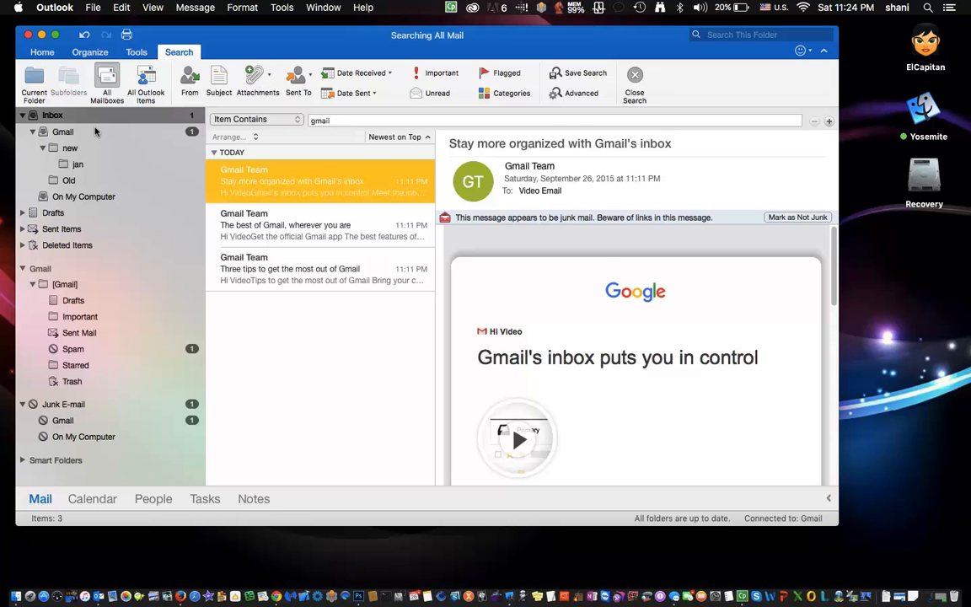
Step: Search for 'gmail' again starting from the Gmail inbox
click(634, 80)
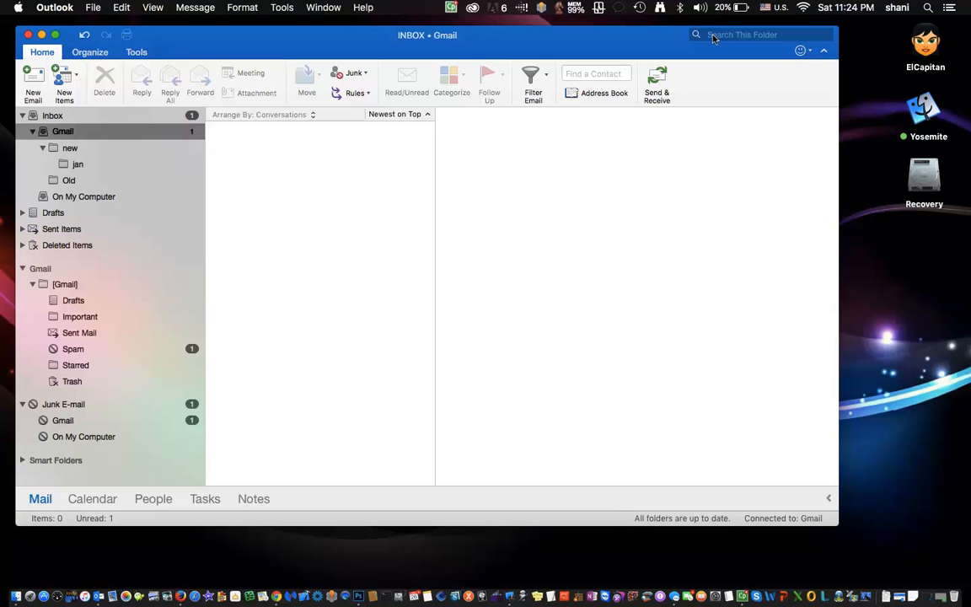
click(758, 35)
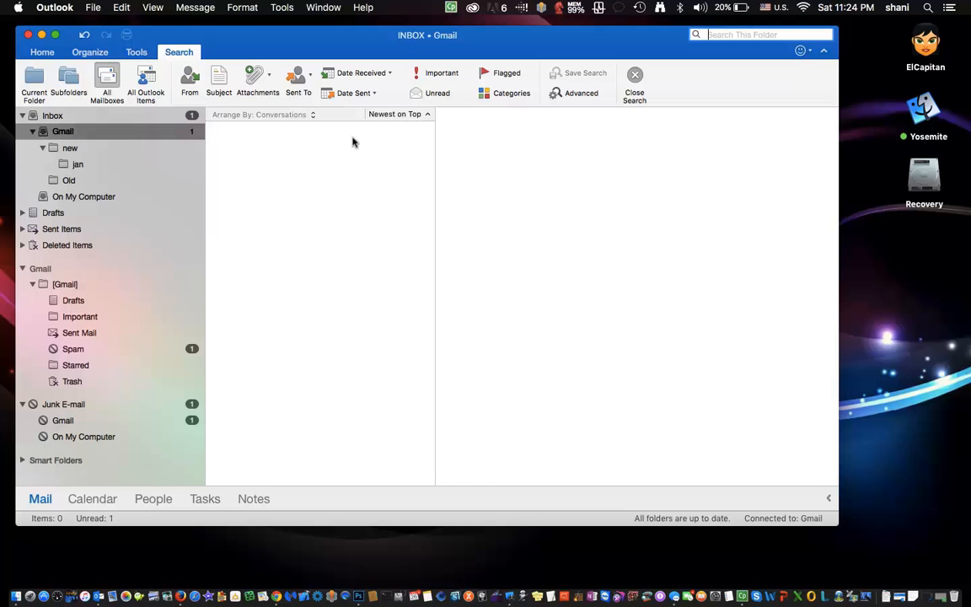
mouse_move(518, 134)
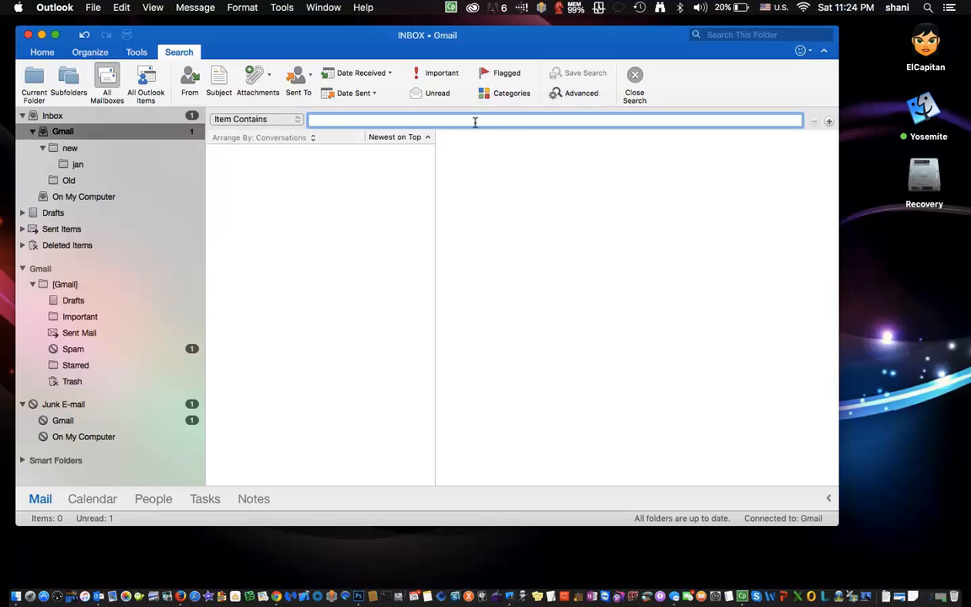
mouse_move(430, 127)
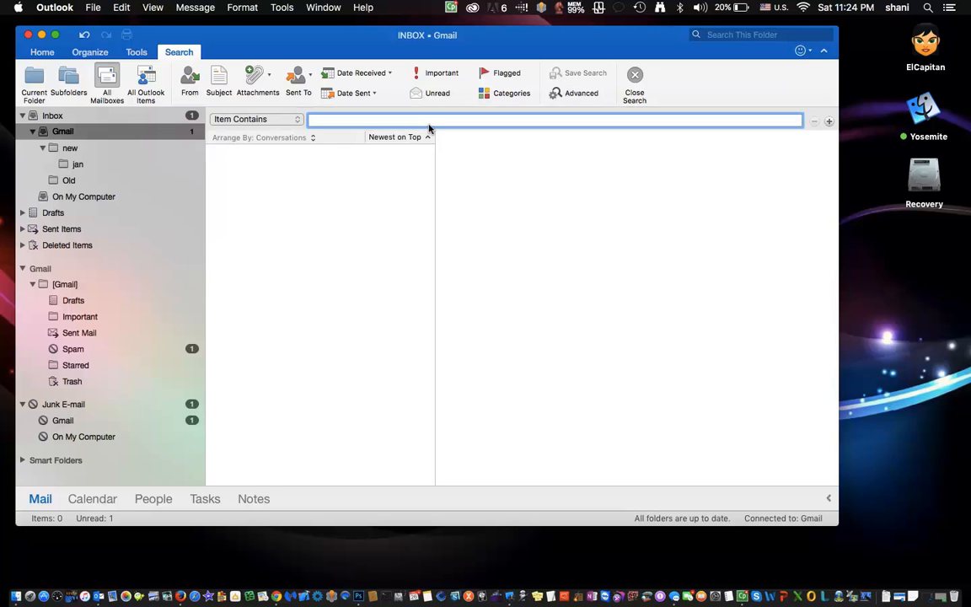
text(gmail)
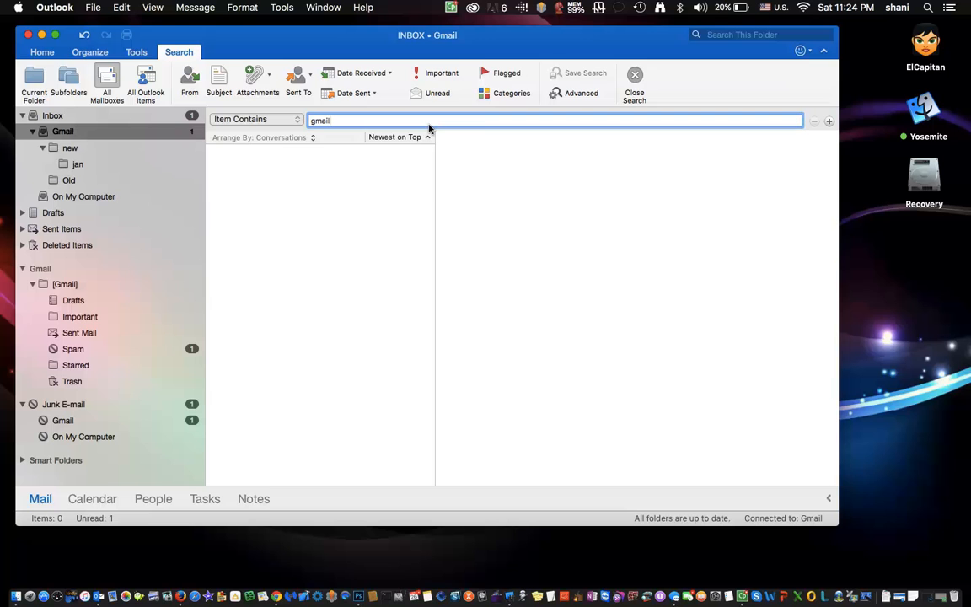
key(Return)
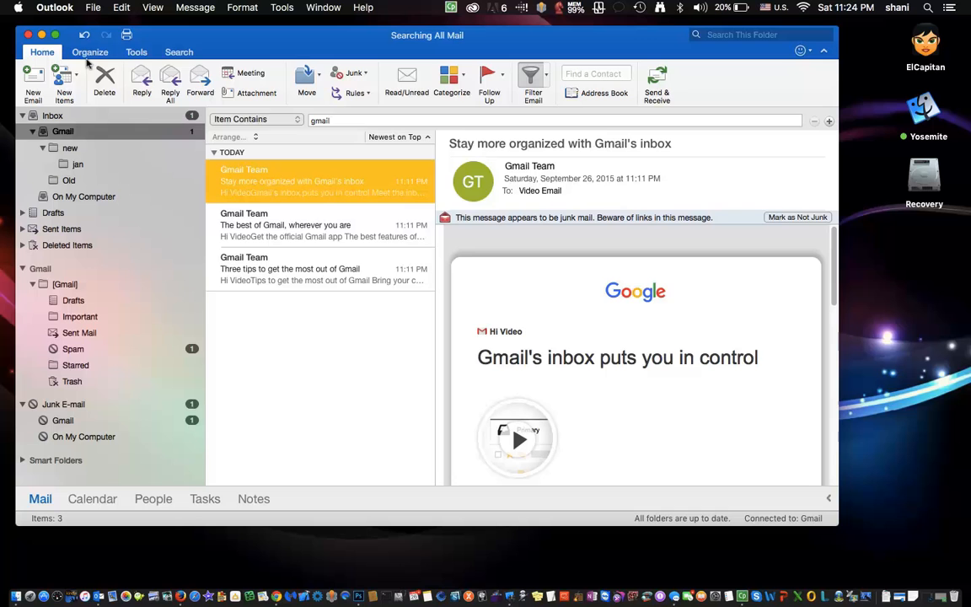
Step: Clear the gmail search, return to the Gmail inbox, and open a blank search
click(63, 132)
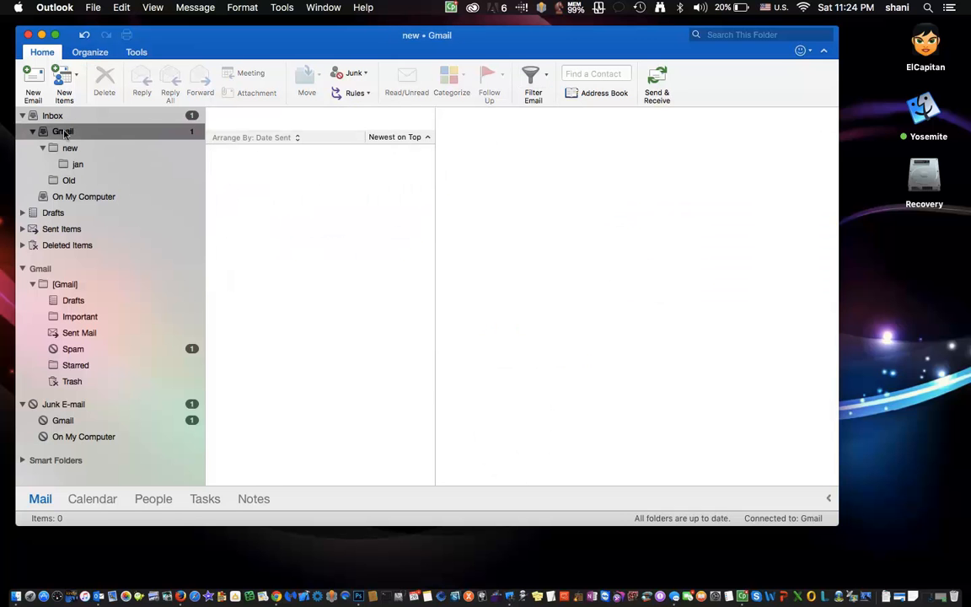
click(62, 131)
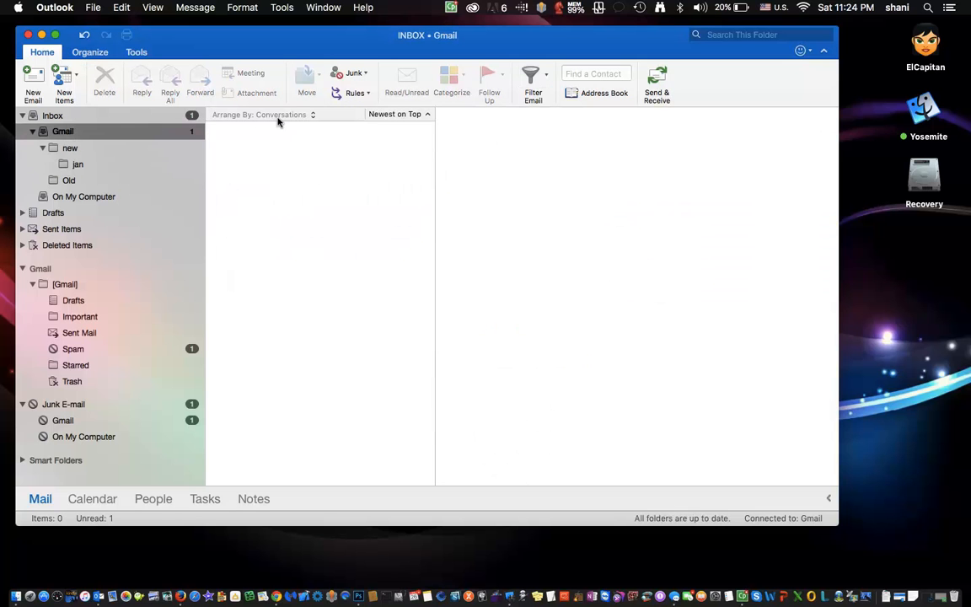
click(758, 35)
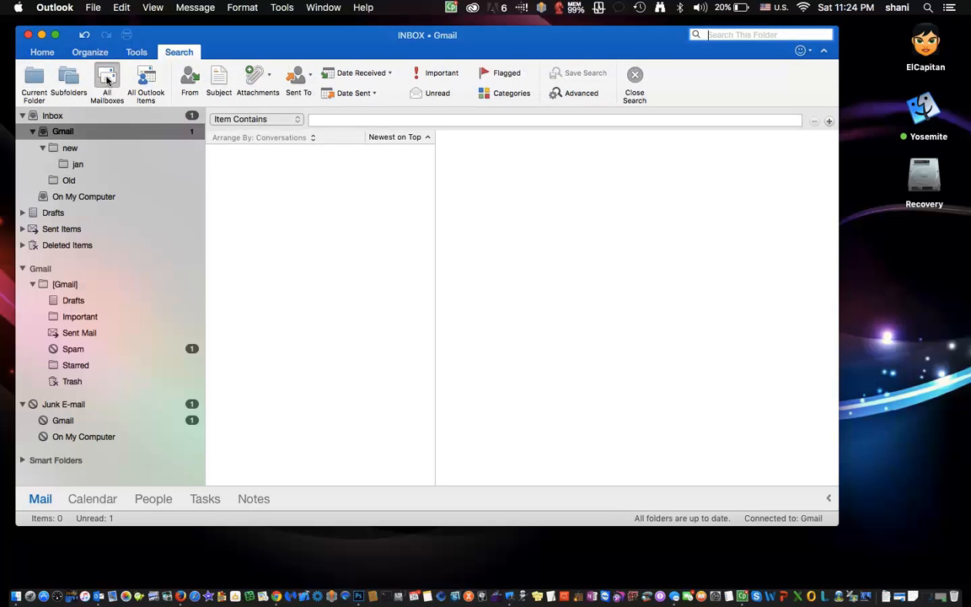
mouse_move(146, 84)
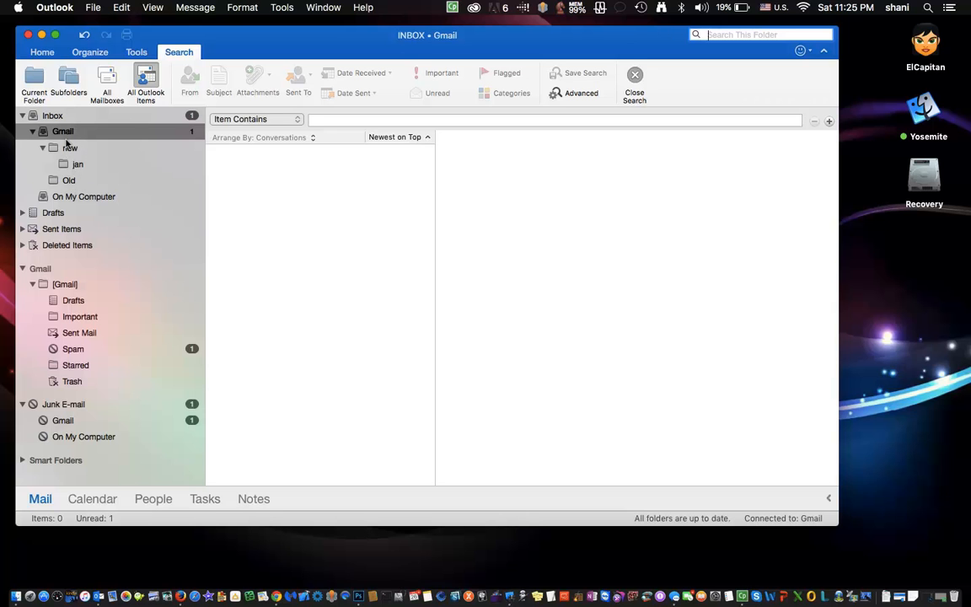
Step: Create an Untitled Folder under the Gmail inbox via File > New > Folder
click(63, 131)
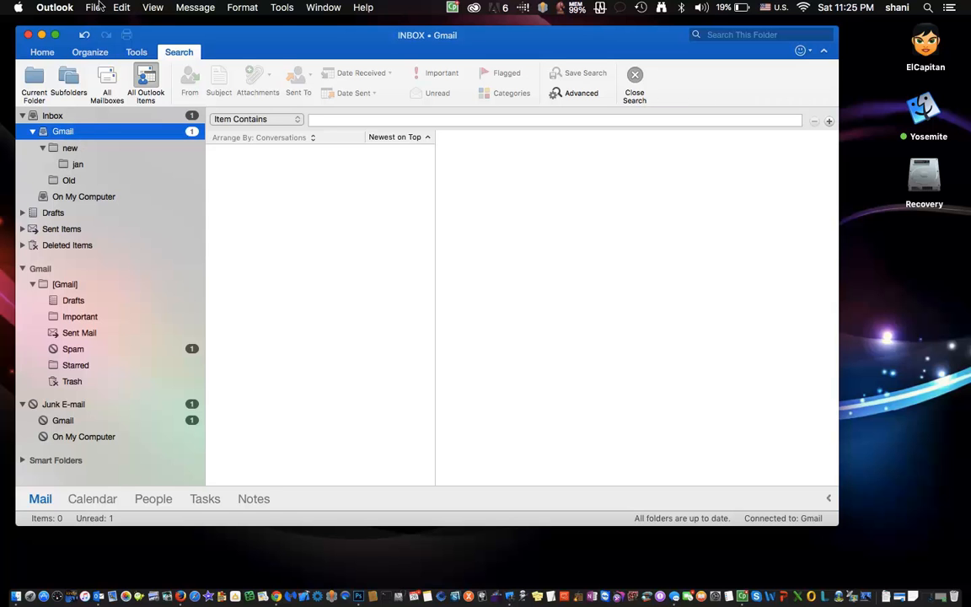
click(93, 7)
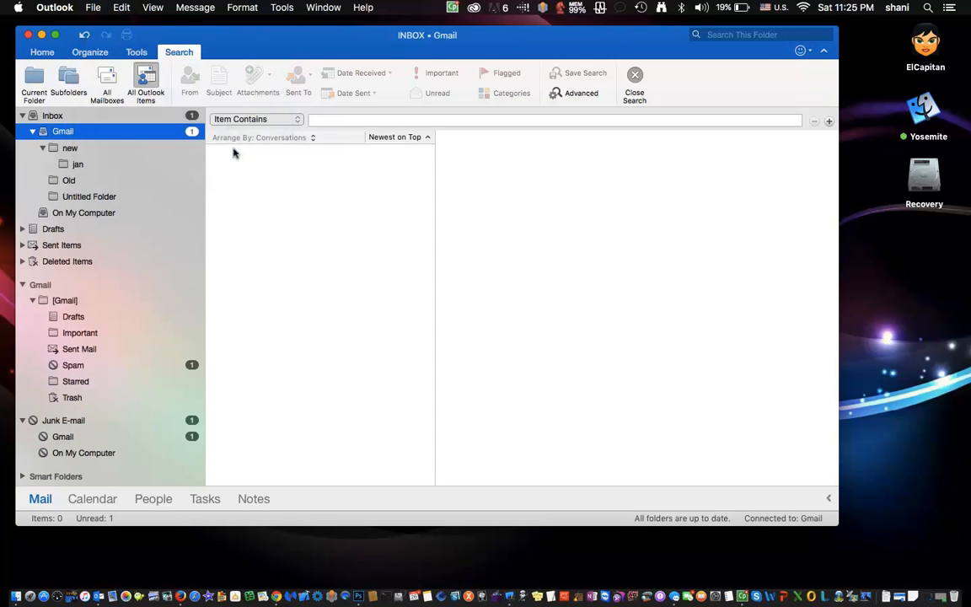
Step: Rename Untitled Folder under the Gmail inbox to 'moms'
click(89, 196)
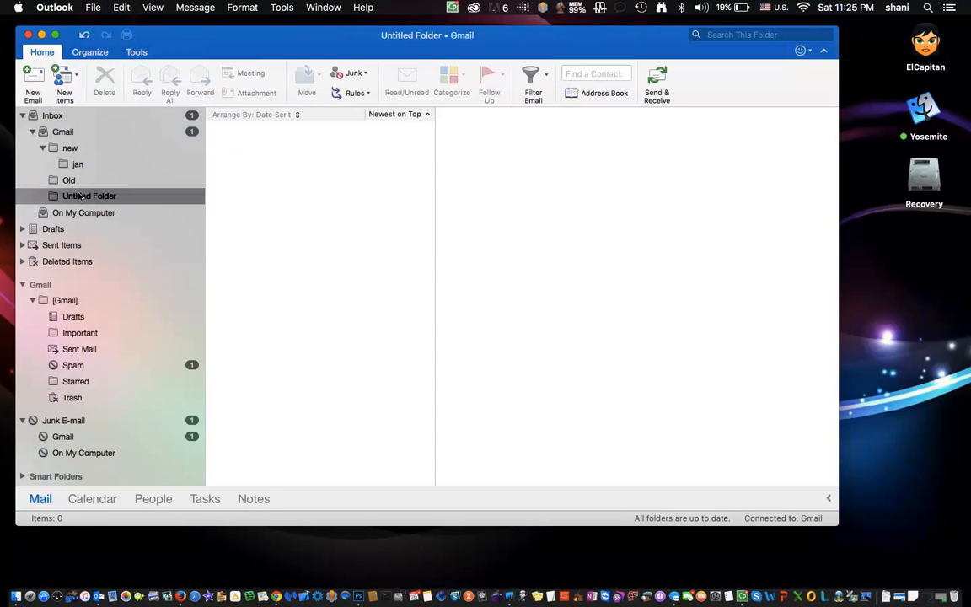
double_click(88, 194)
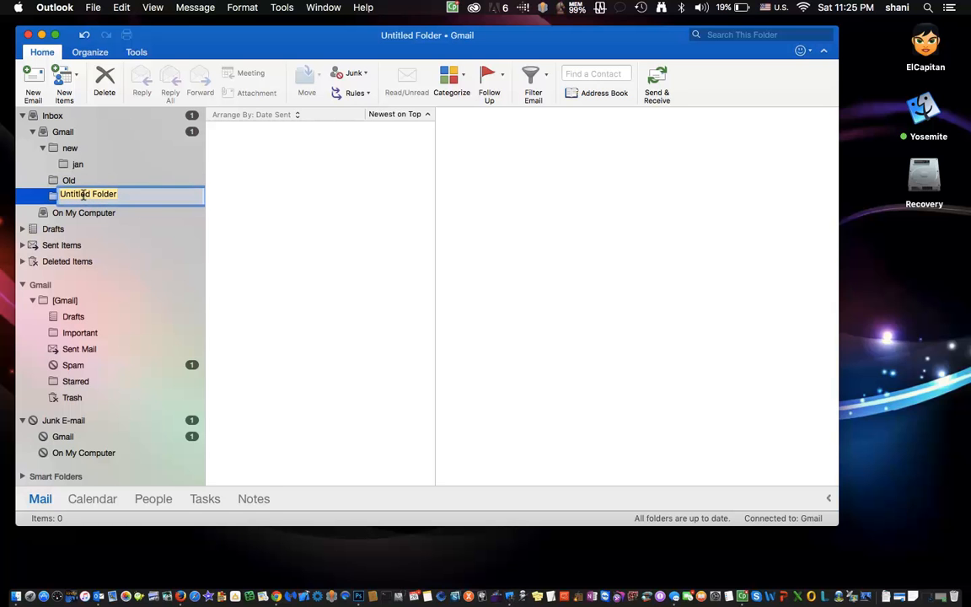
text(moms)
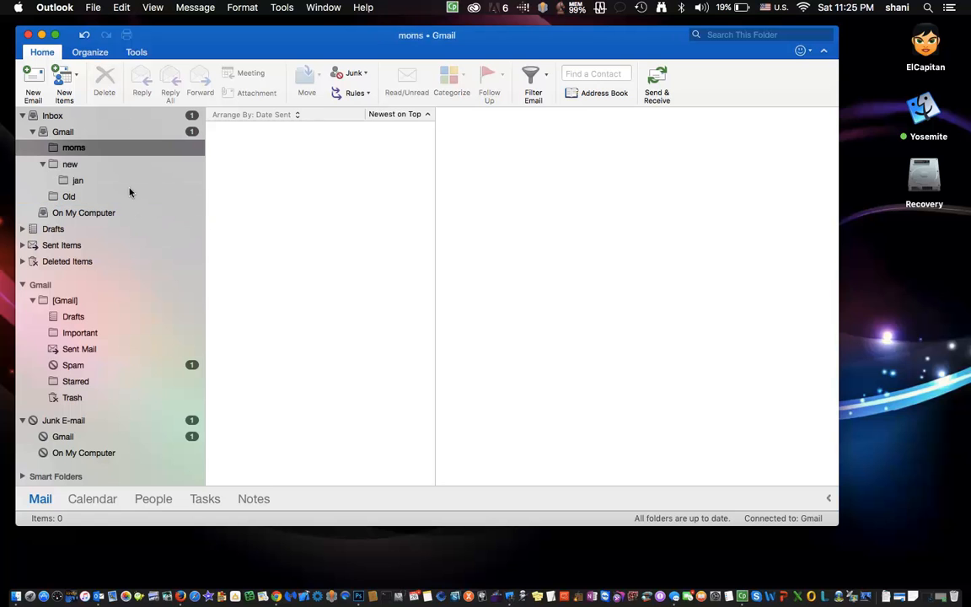
mouse_move(124, 166)
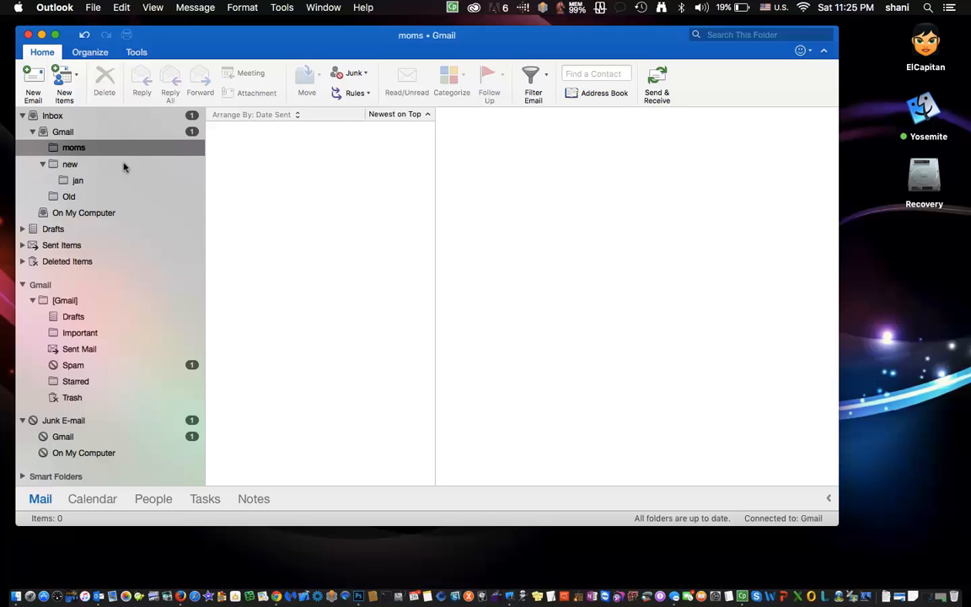
click(352, 93)
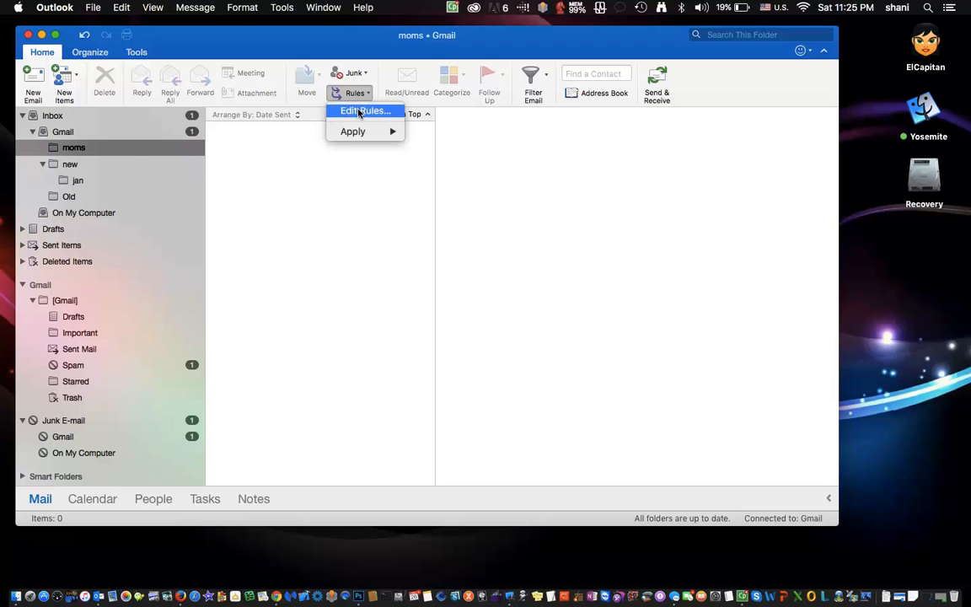
Step: Add a rule named 'mom' with condition From contains 'mom'
click(365, 111)
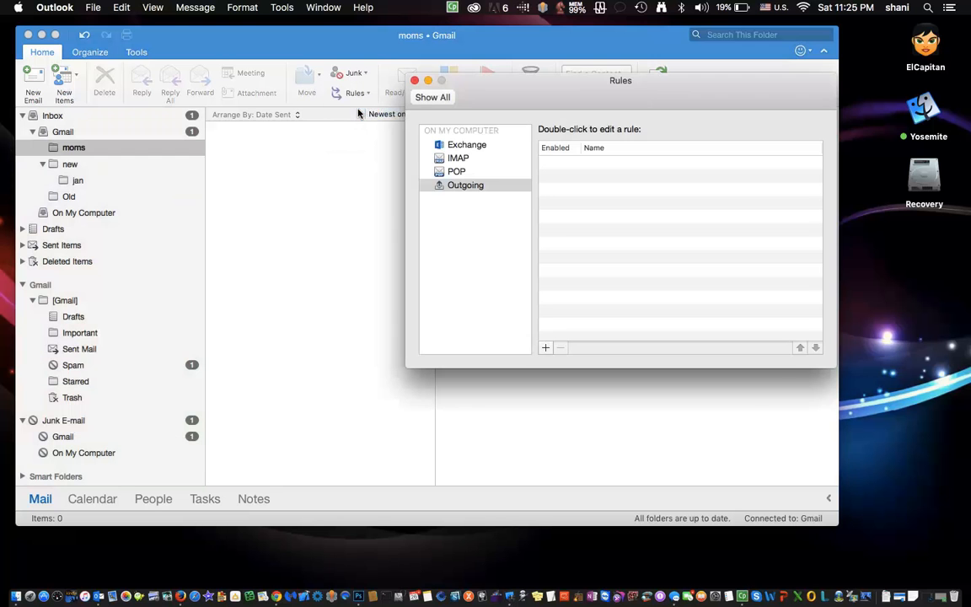
mouse_move(556, 319)
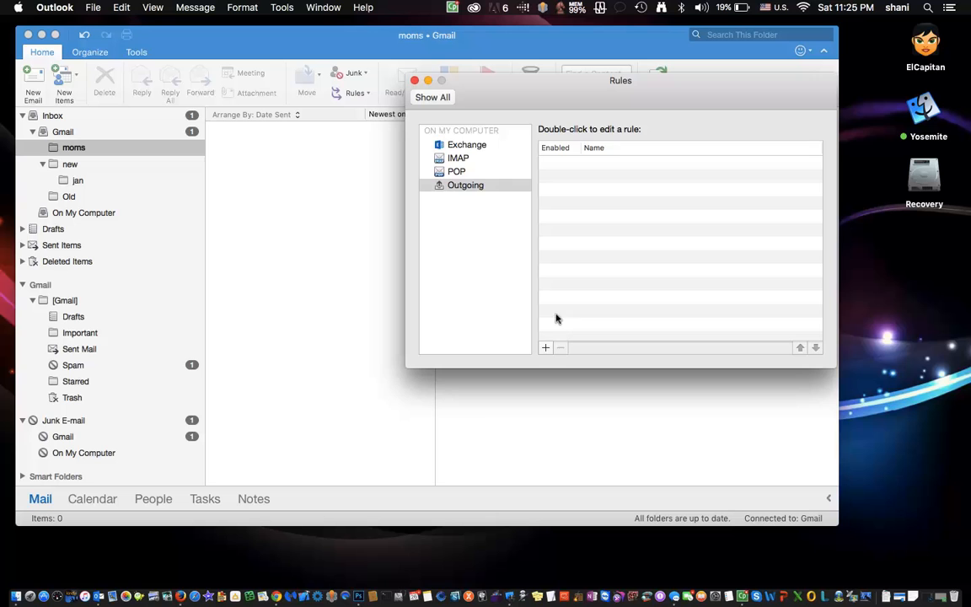
click(545, 346)
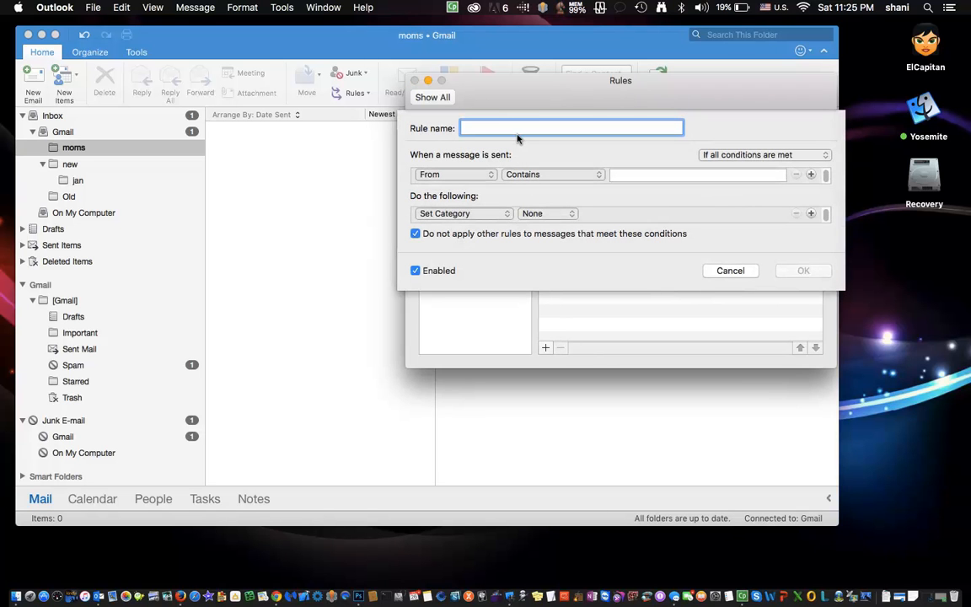
text(mom)
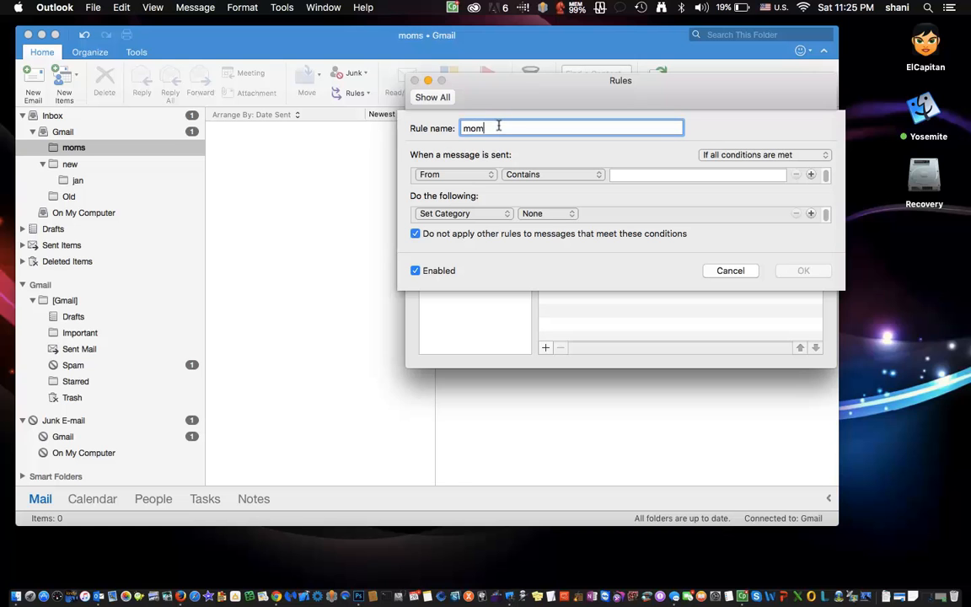
mouse_move(459, 176)
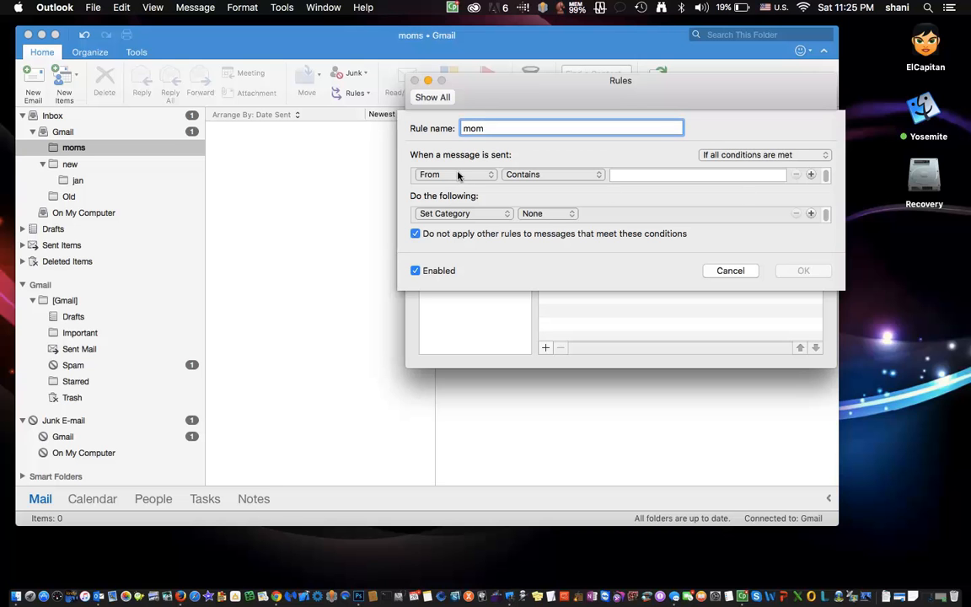
click(698, 174)
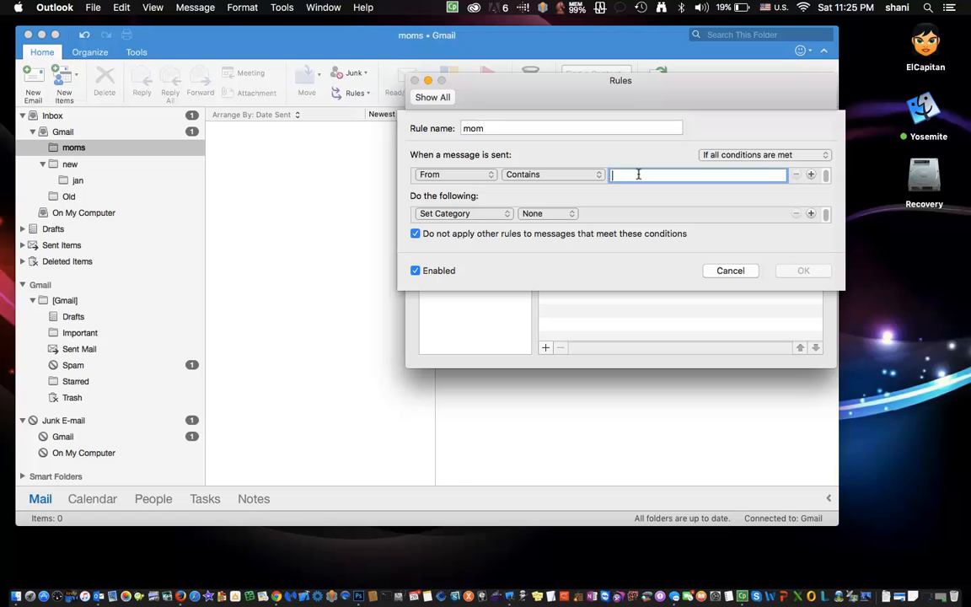
text(mom)
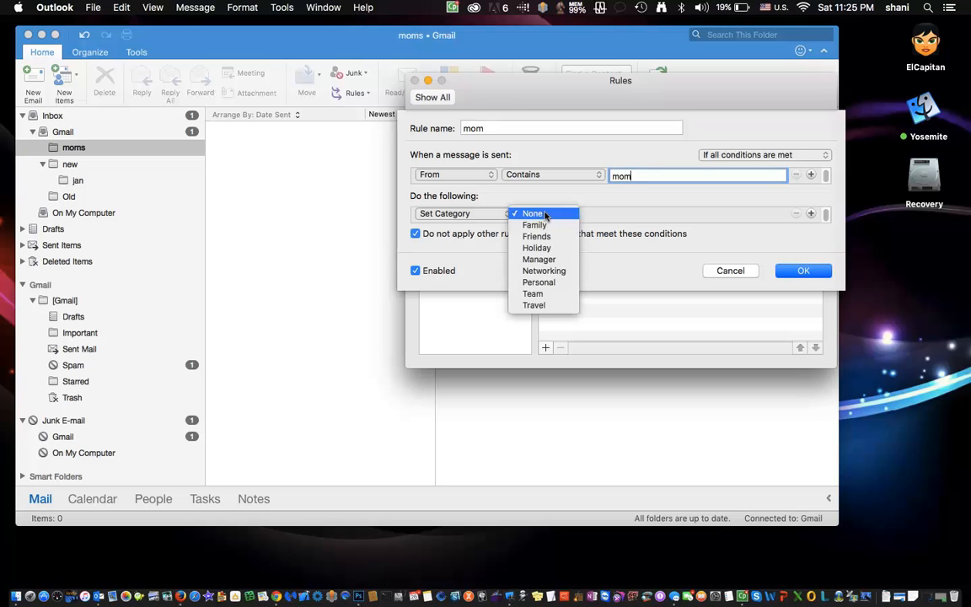
Step: Set the mom rule to move messages to moms (Gmail) and click OK
click(534, 213)
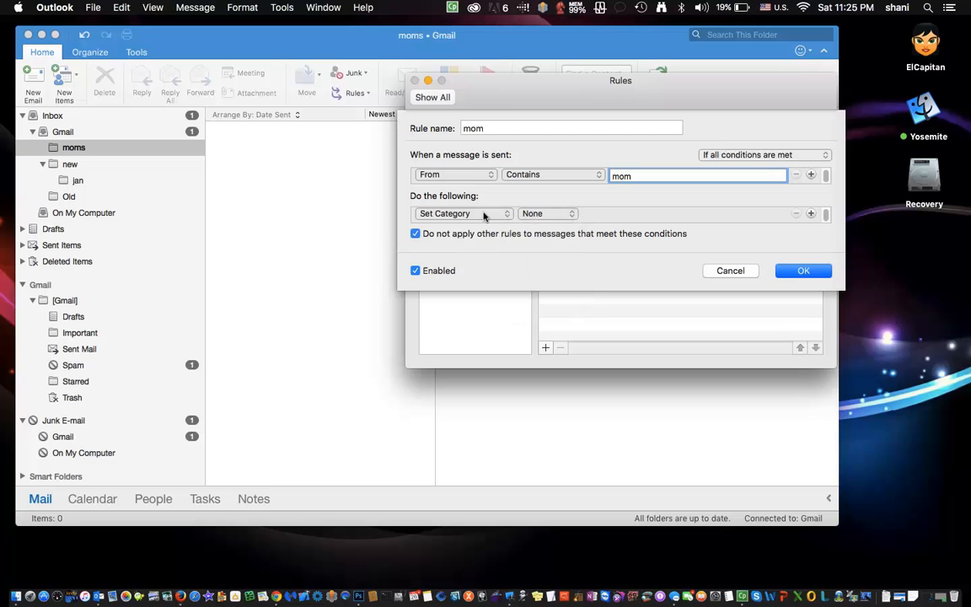
click(464, 213)
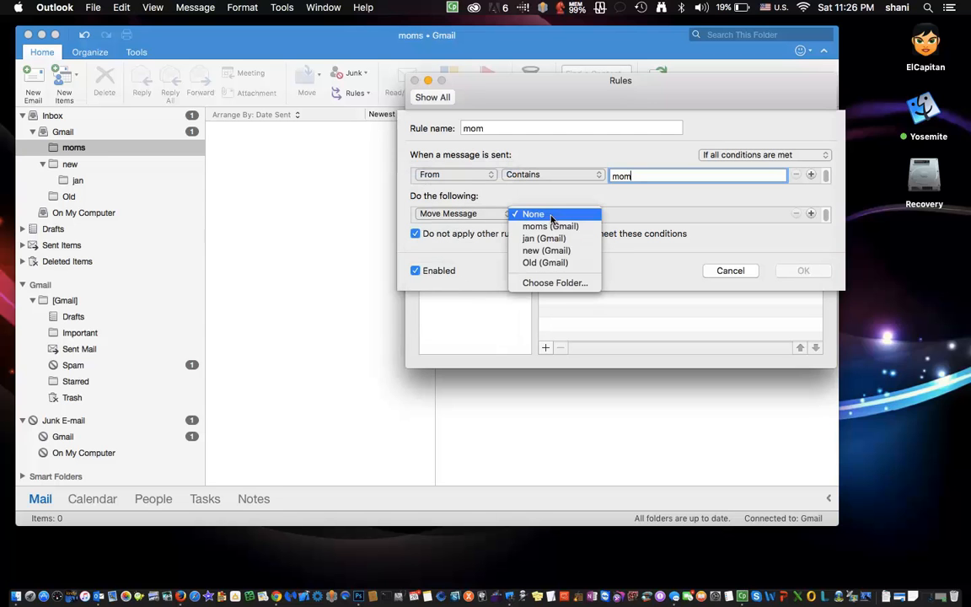
mouse_move(544, 238)
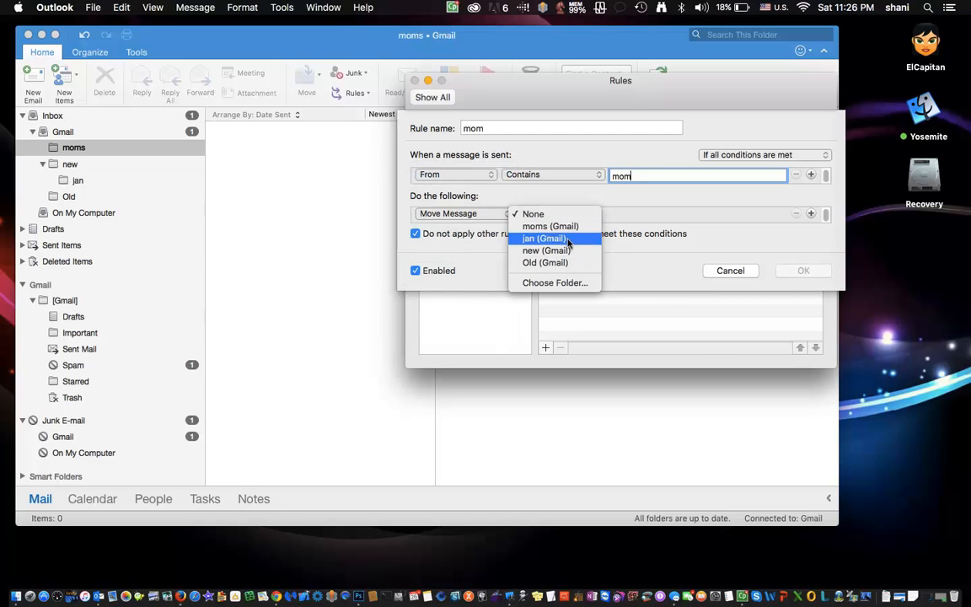
click(549, 226)
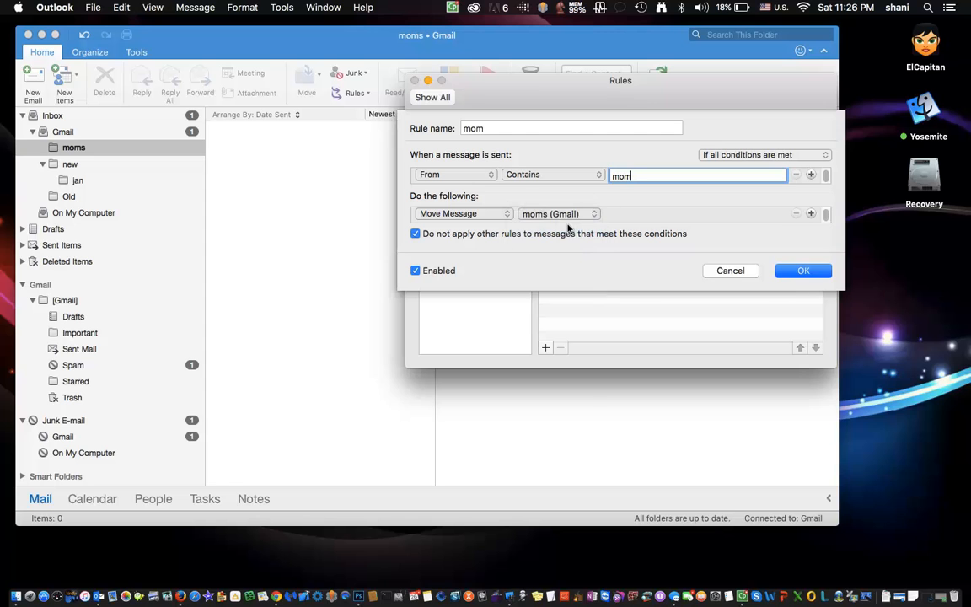
click(802, 271)
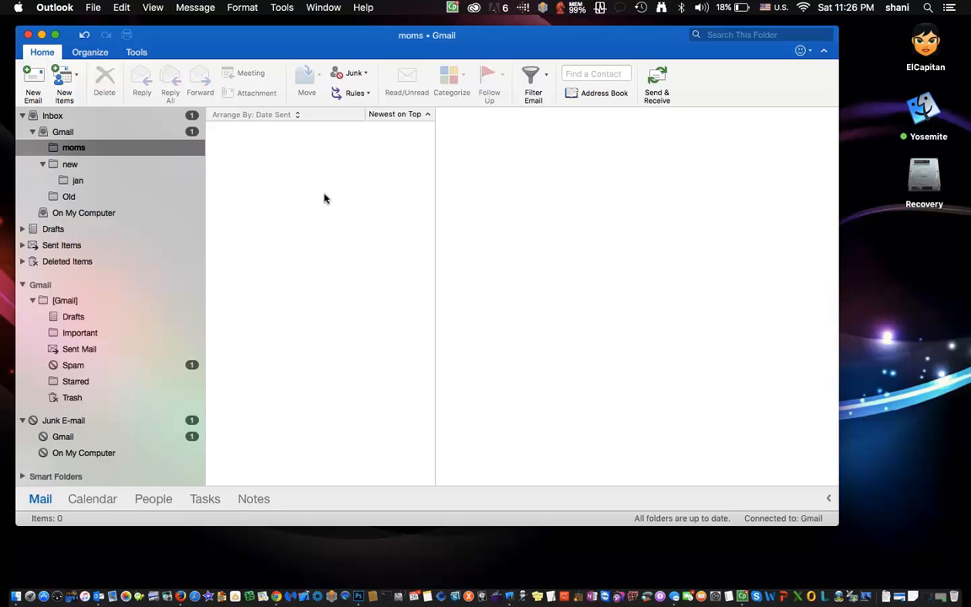
Step: Open a blank search scoped to All Mailboxes from the moms folder
click(763, 34)
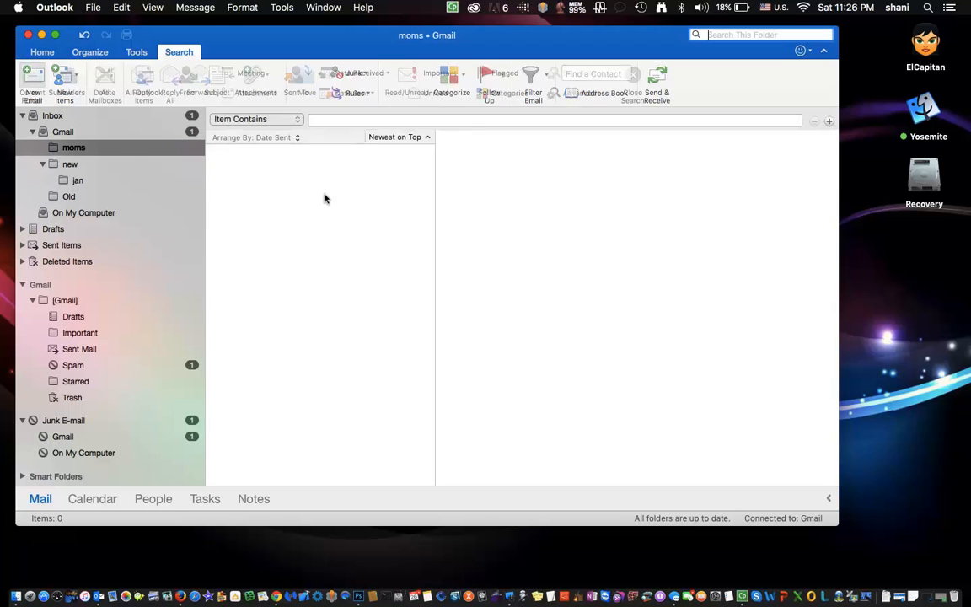
click(178, 52)
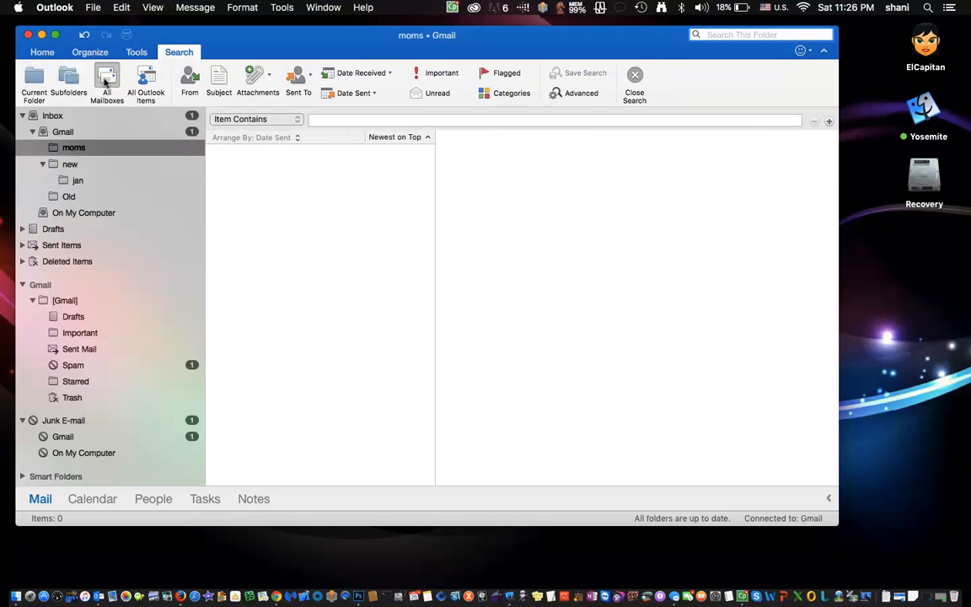
mouse_move(99, 110)
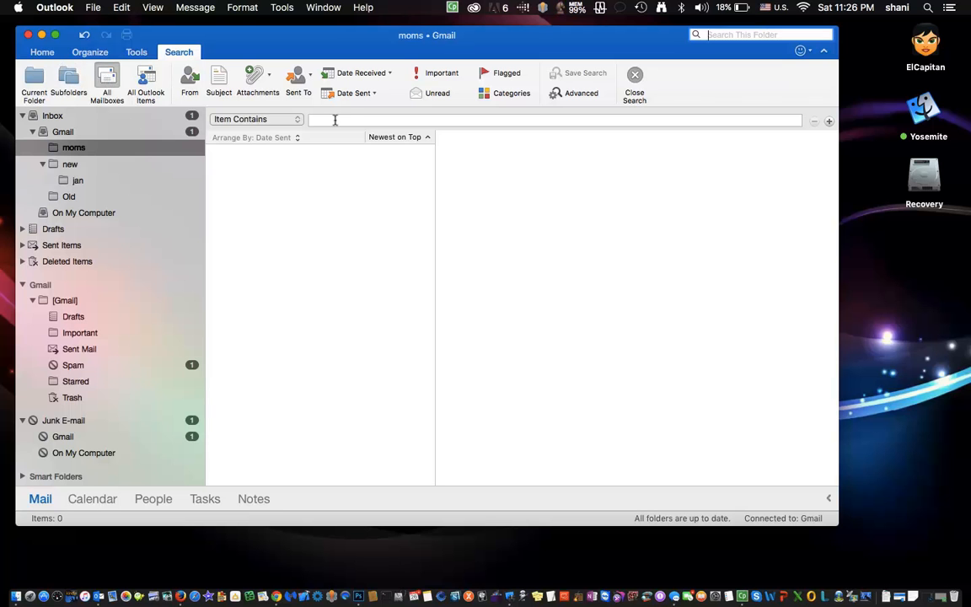
click(555, 120)
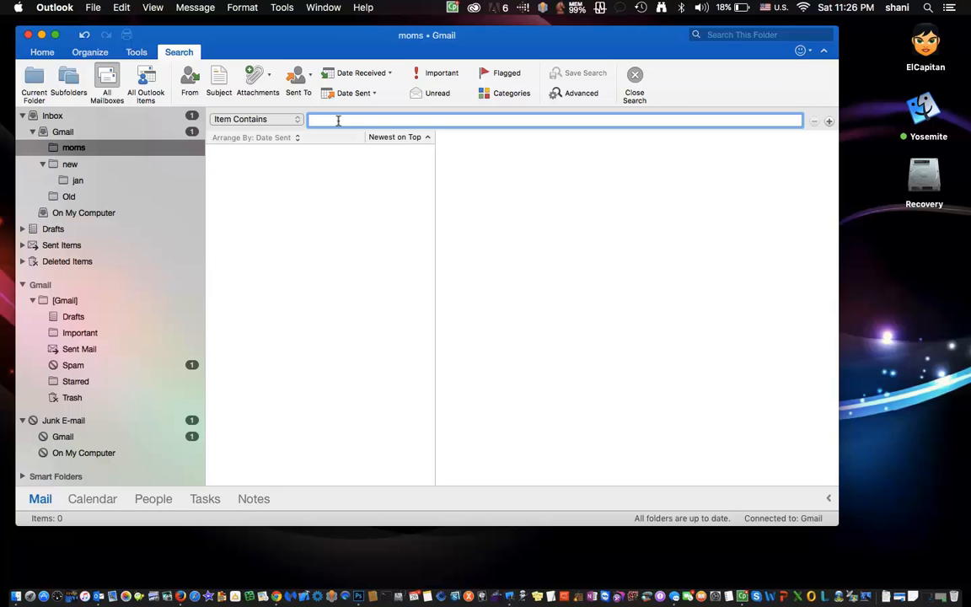
click(758, 35)
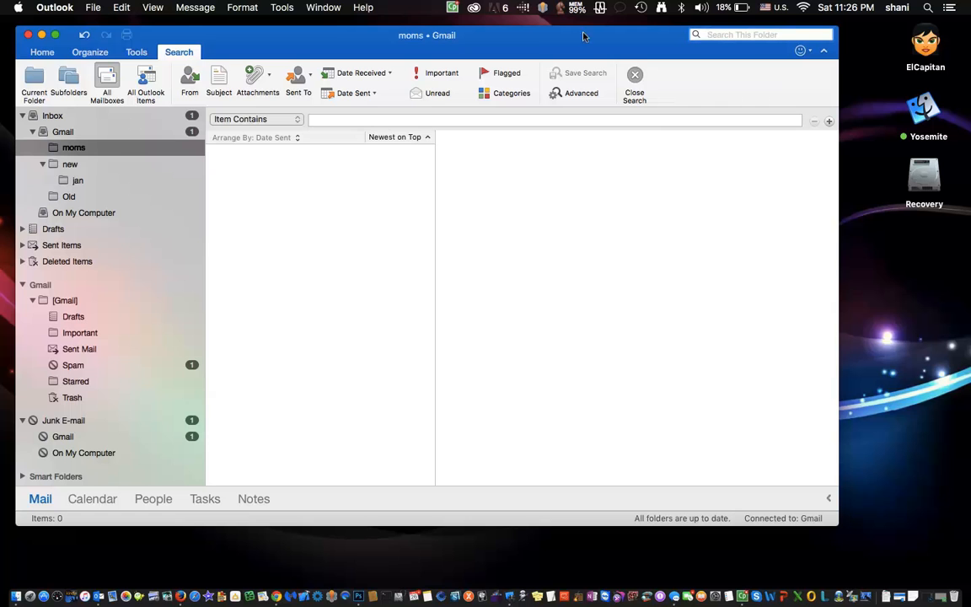
mouse_move(569, 150)
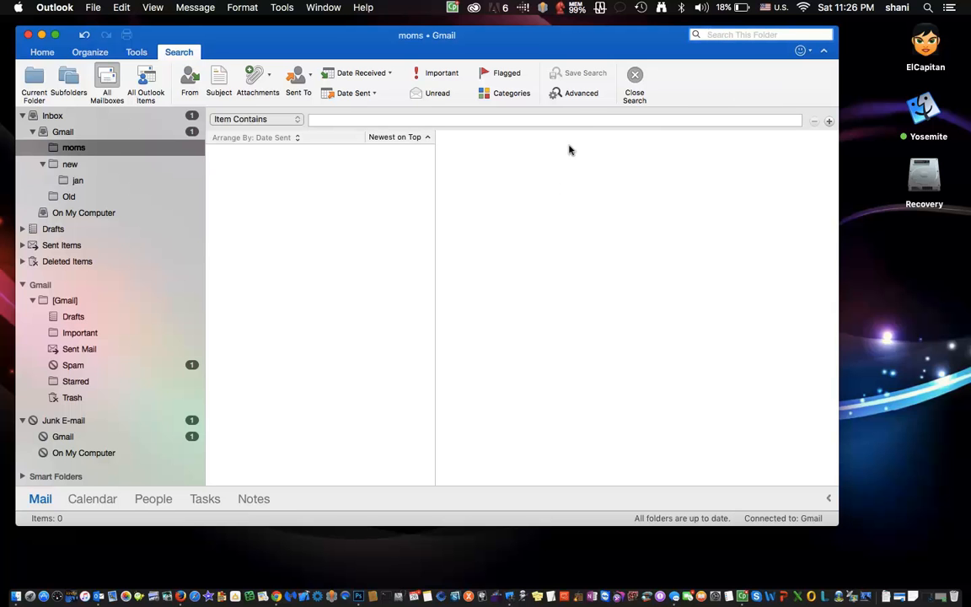